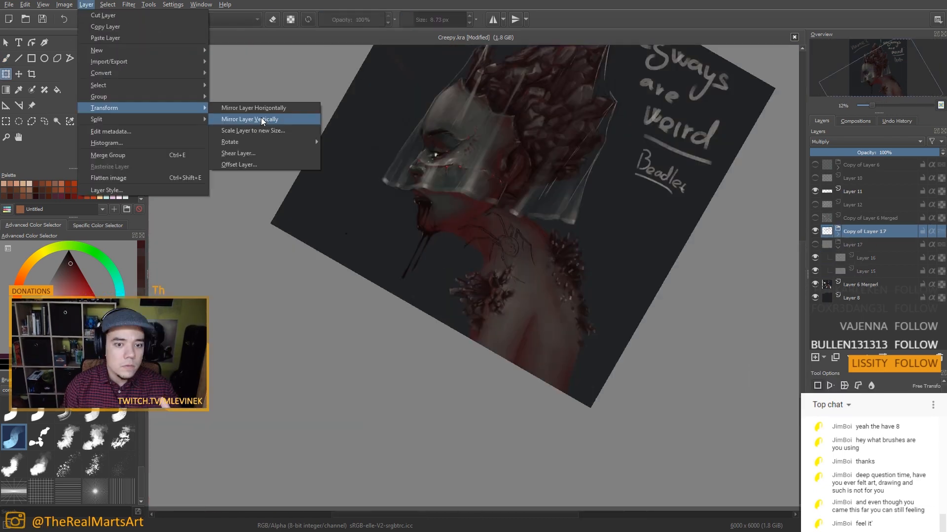
Paint the jagged crown rocks and the sheer veil strands hanging from its points.
left_click(251, 118)
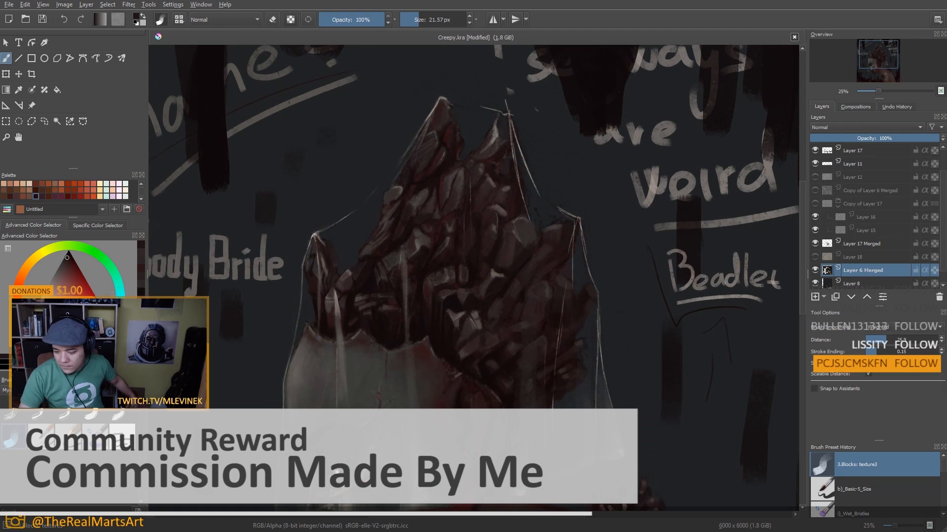
Paint blue-lit curtain folds with a red bottom glow, zooming out to view the whole canvas.
scroll("down", 3)
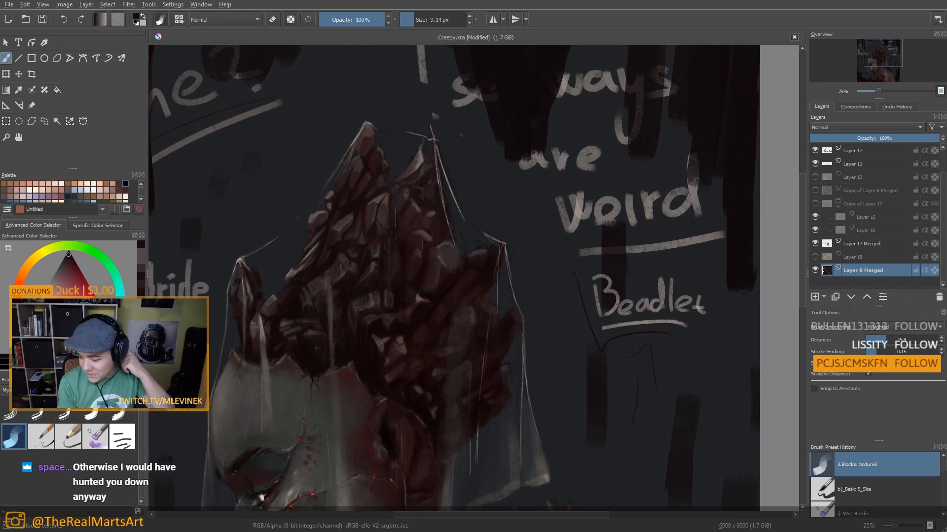
scroll("down", 3)
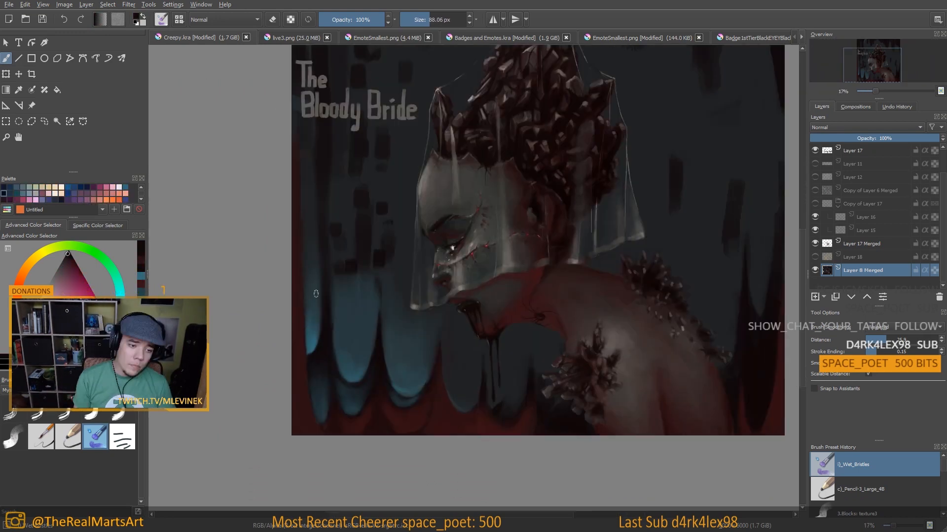
scroll("down", 3)
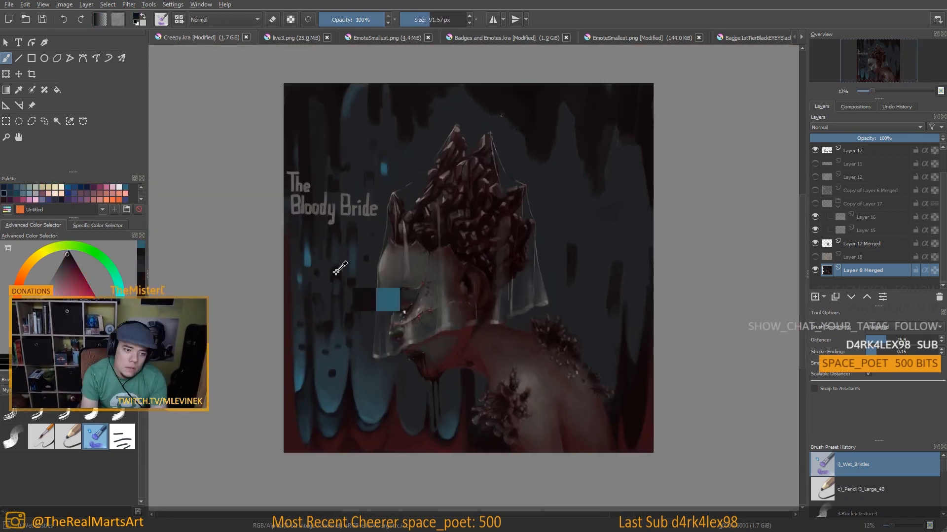